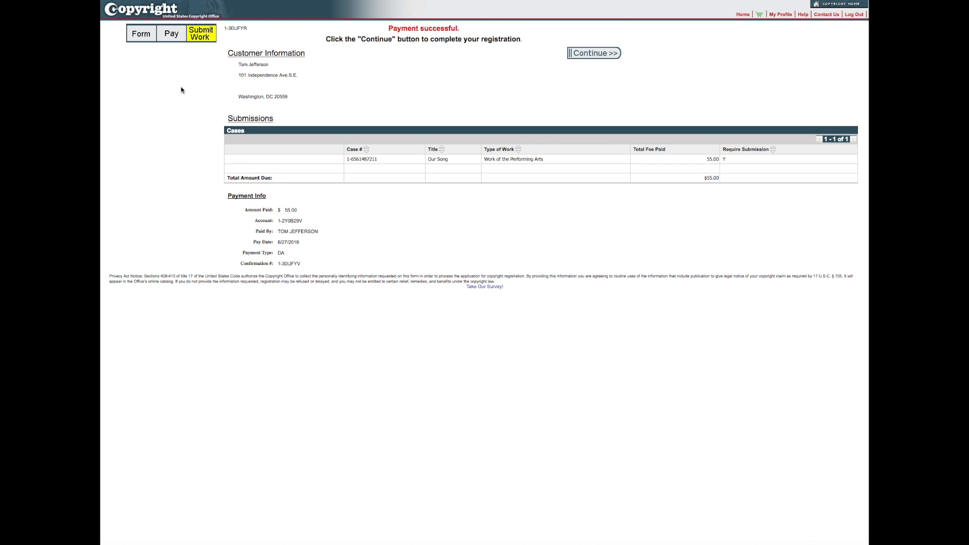
mouse_move(431, 81)
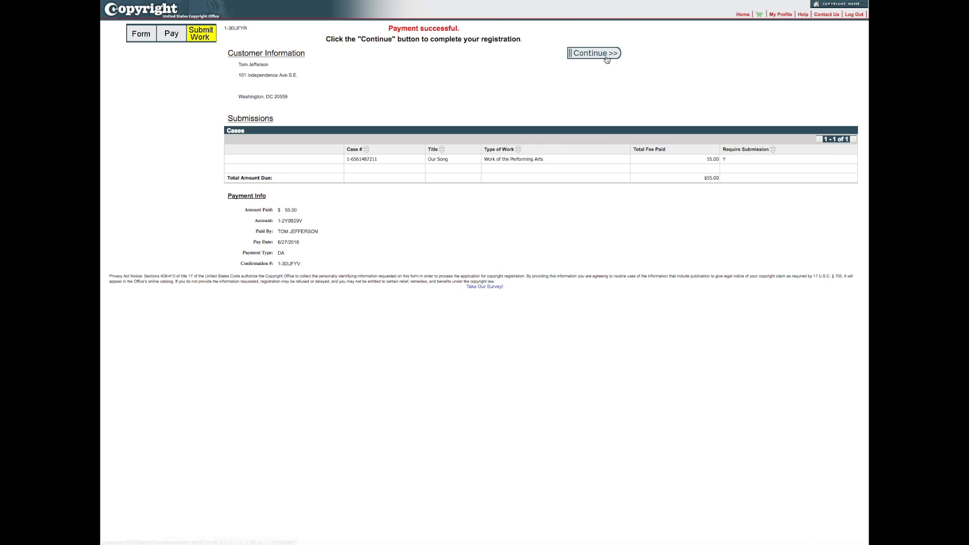
mouse_move(606, 57)
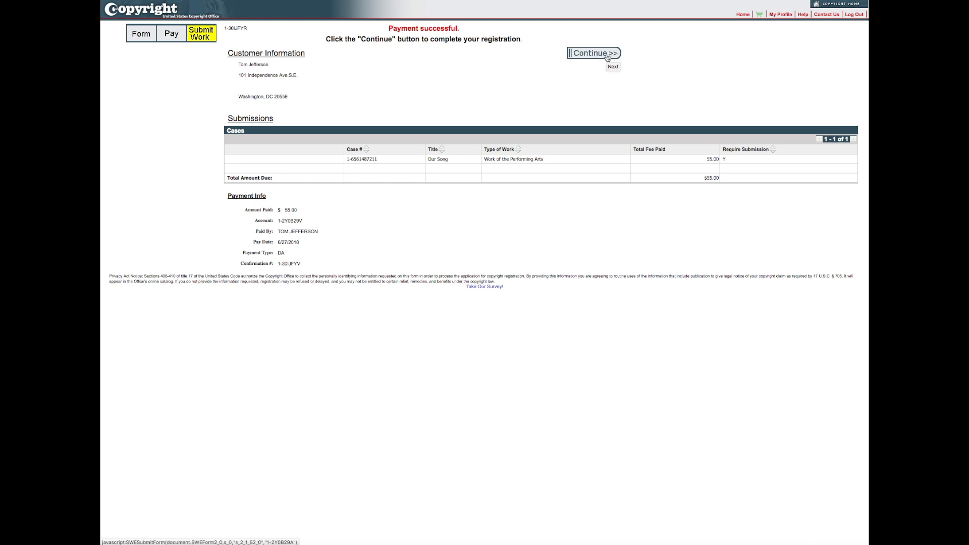
- Continue past payment to the Our Song case summary and its Submit Your Work(s) section
click(606, 55)
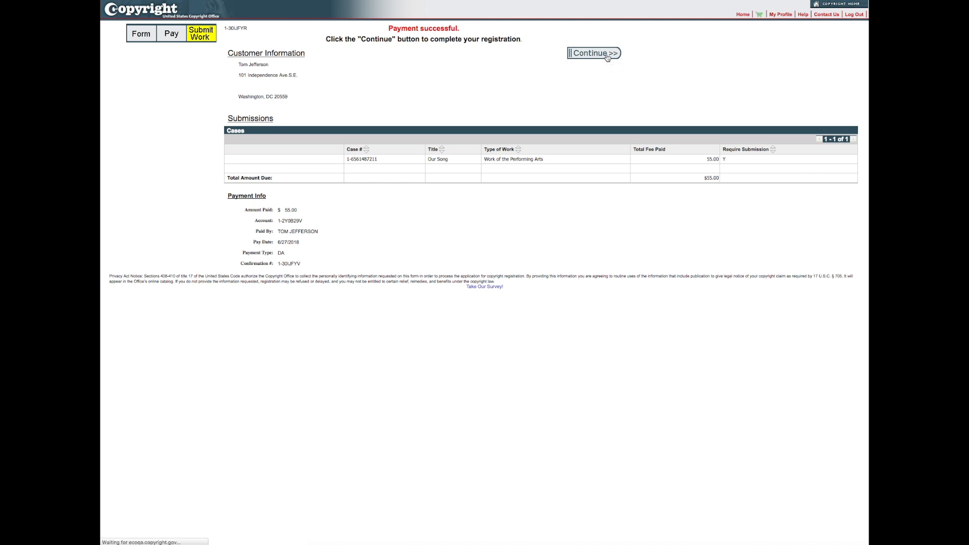
click(594, 52)
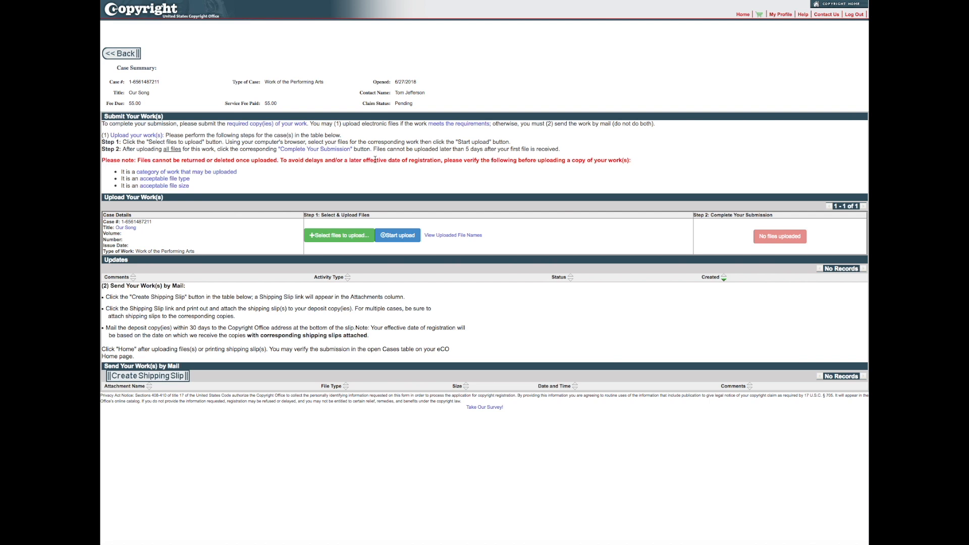
click(338, 235)
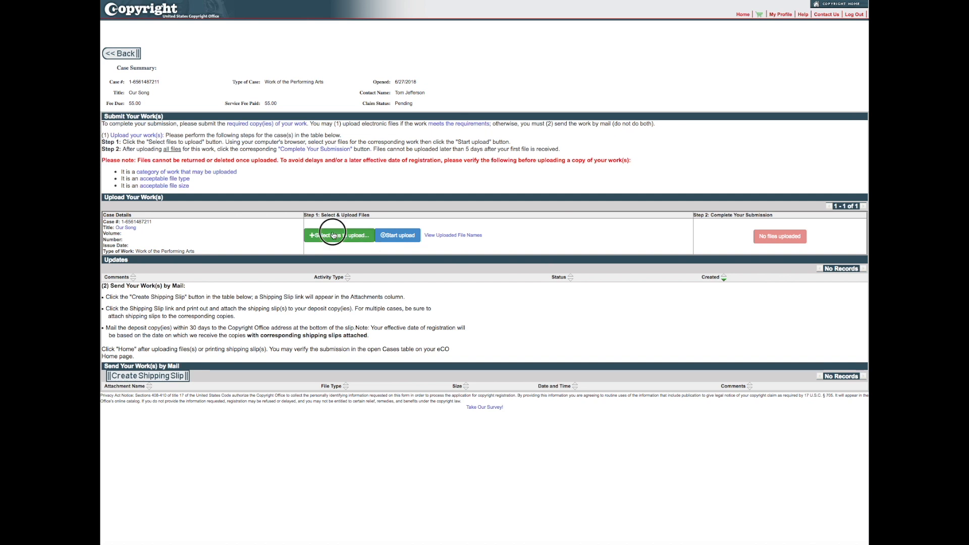
- Select Our Song.mp4 (2.52 MB) from the file picker to queue it for upload
click(331, 235)
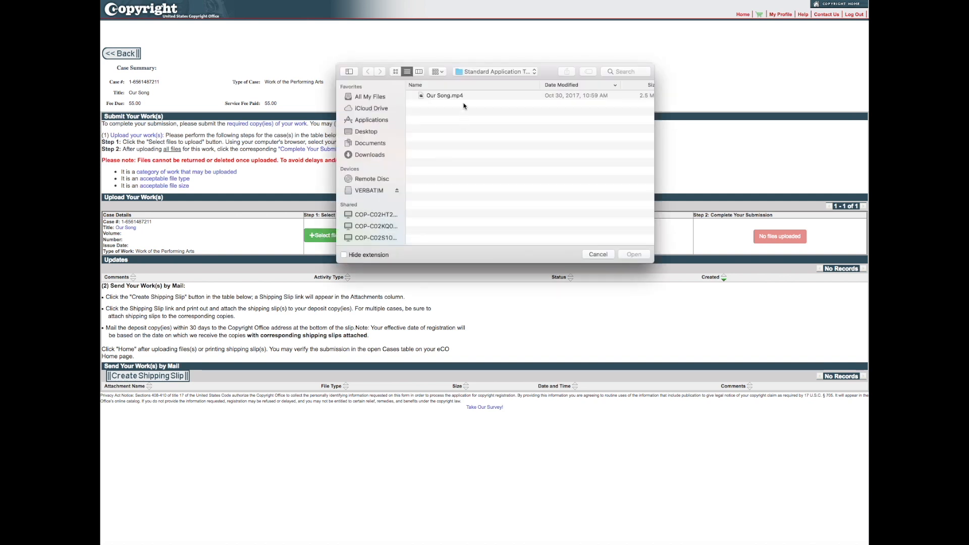
click(443, 95)
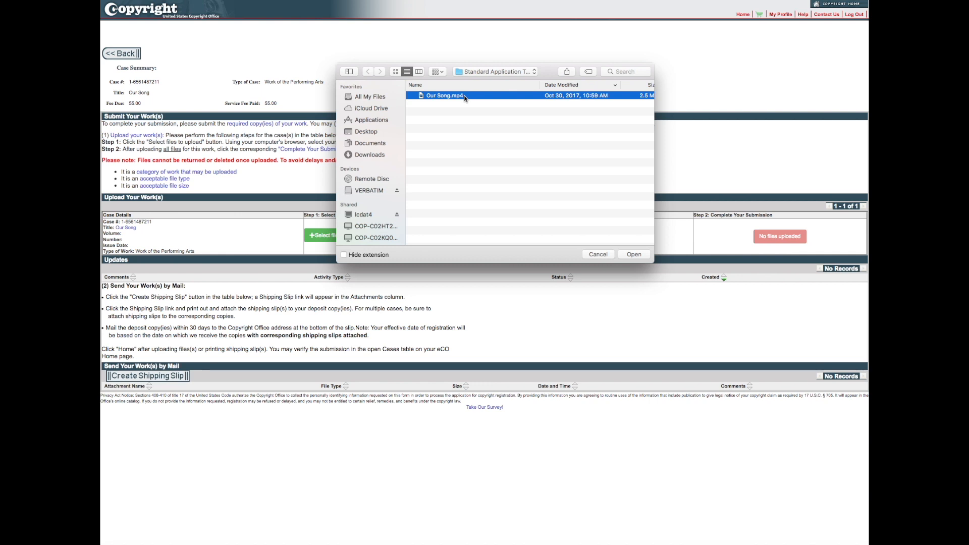
mouse_move(590, 253)
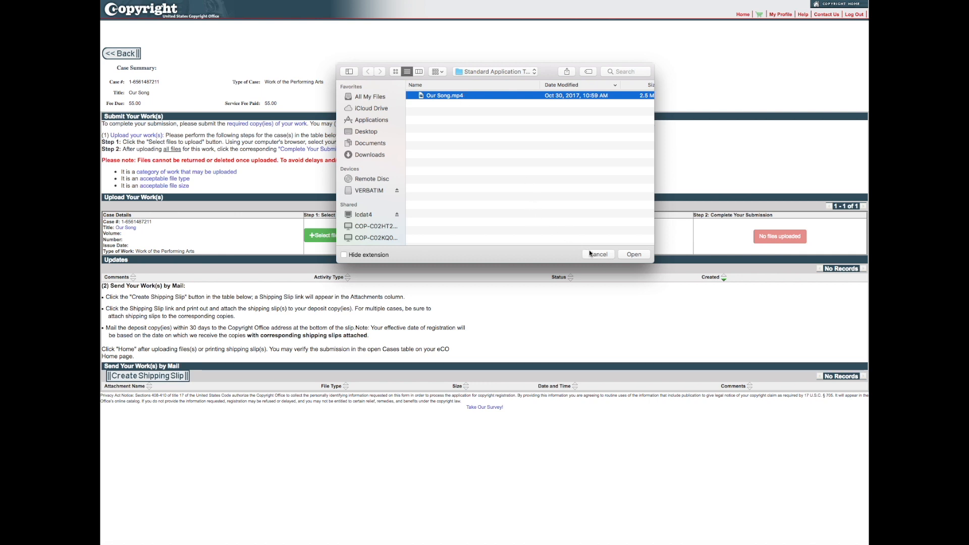
click(634, 253)
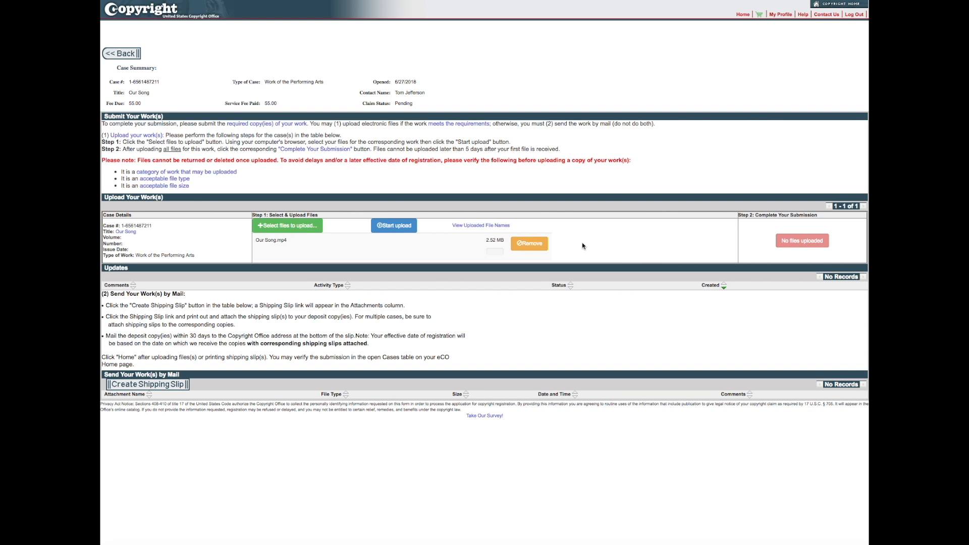
- Start the upload of Our Song.mp4 and let it finish successfully
click(394, 226)
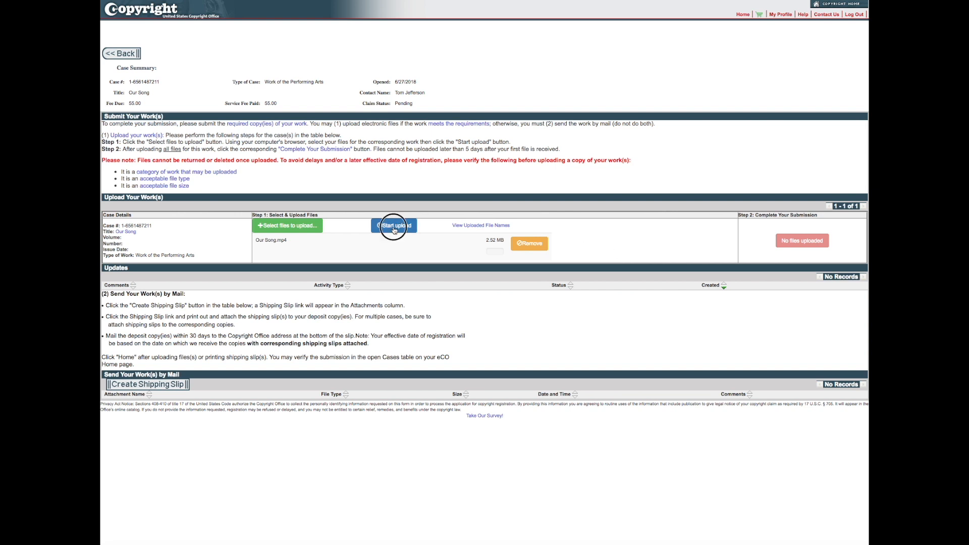
click(393, 225)
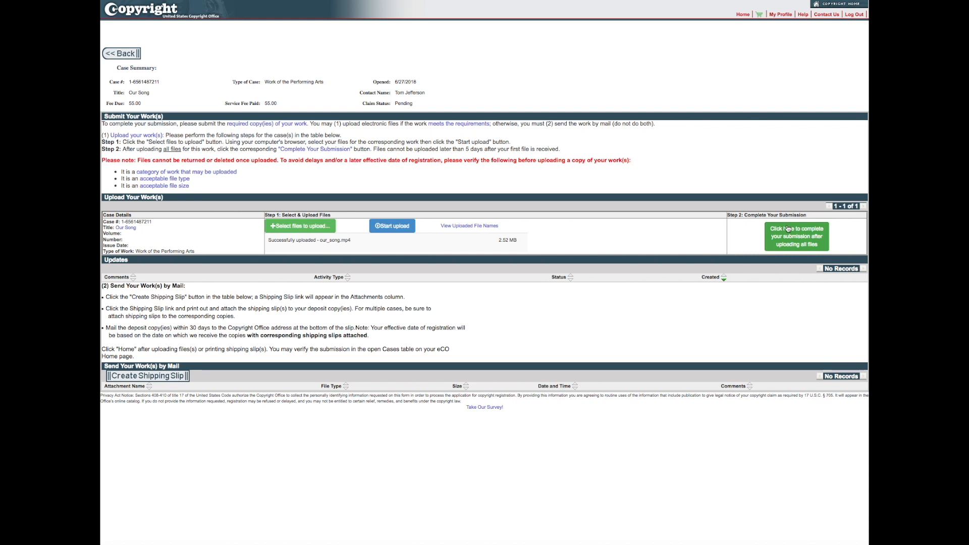
mouse_move(798, 237)
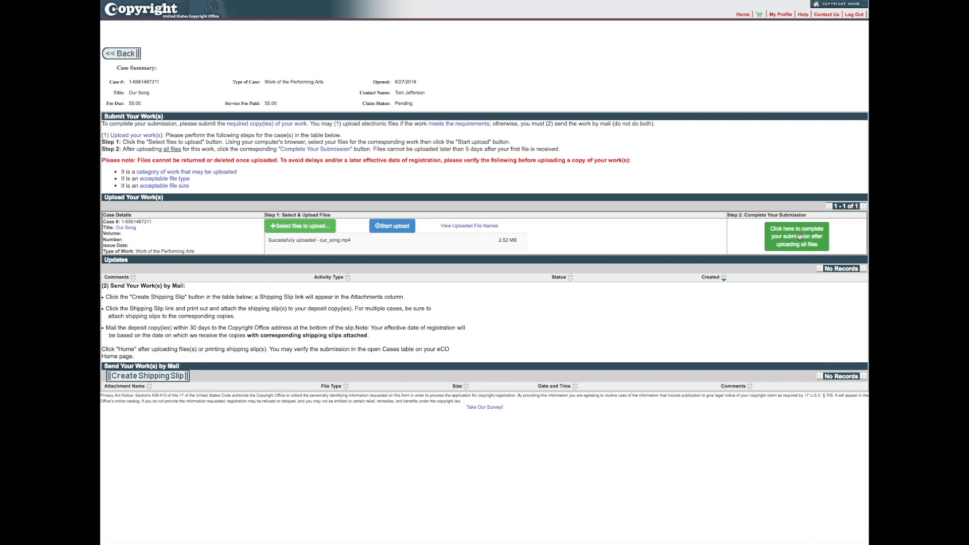
- Complete the Our Song submission using the green post-upload button
click(796, 236)
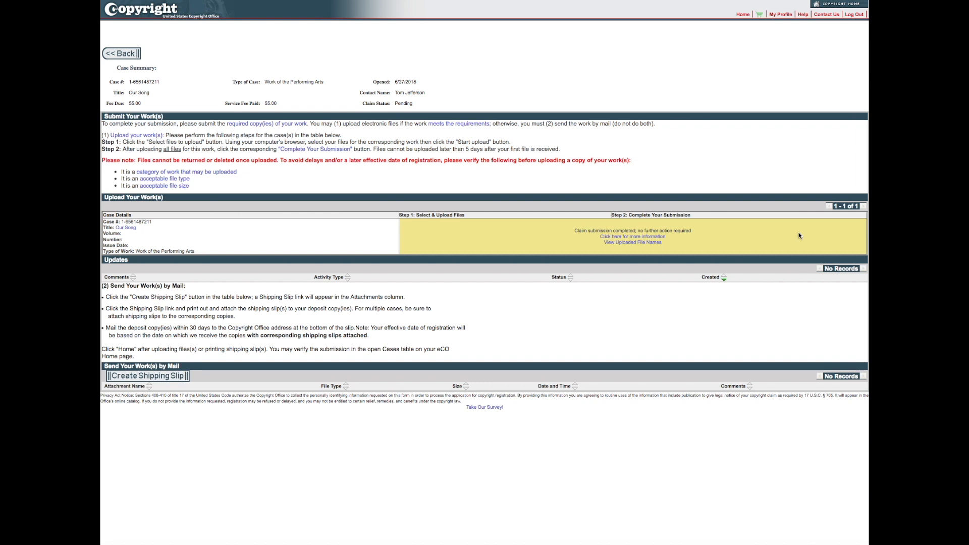
mouse_move(241, 326)
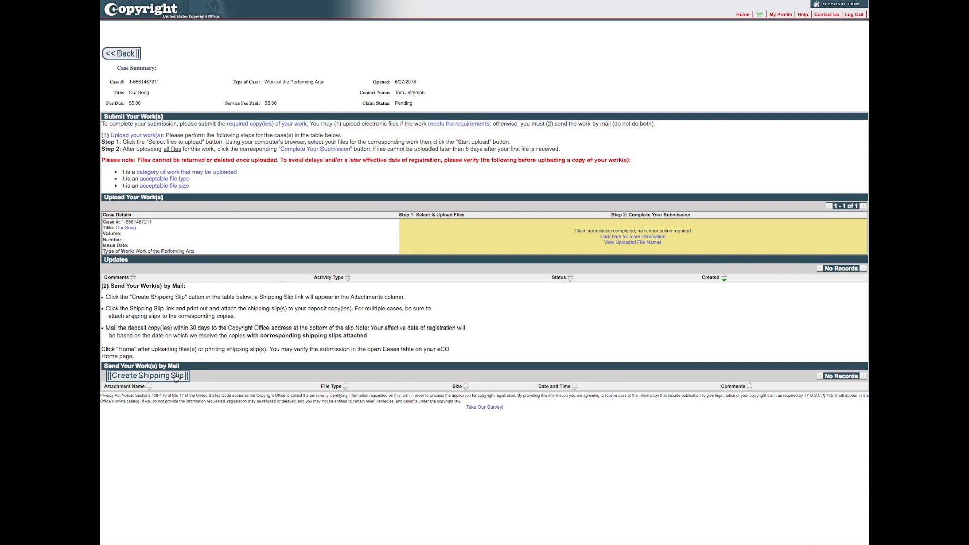
- Create a shipping slip for the case and open the slip PDF in Preview
click(147, 375)
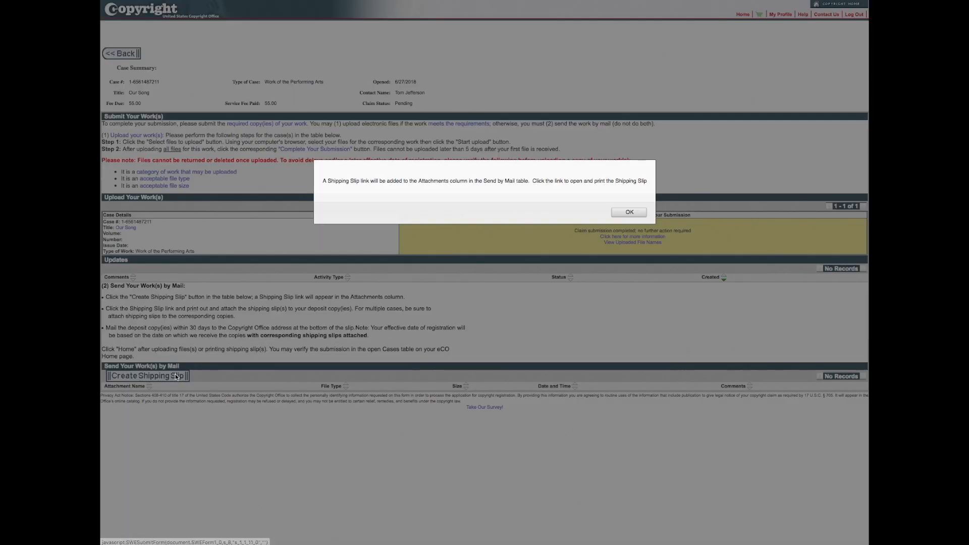
click(629, 211)
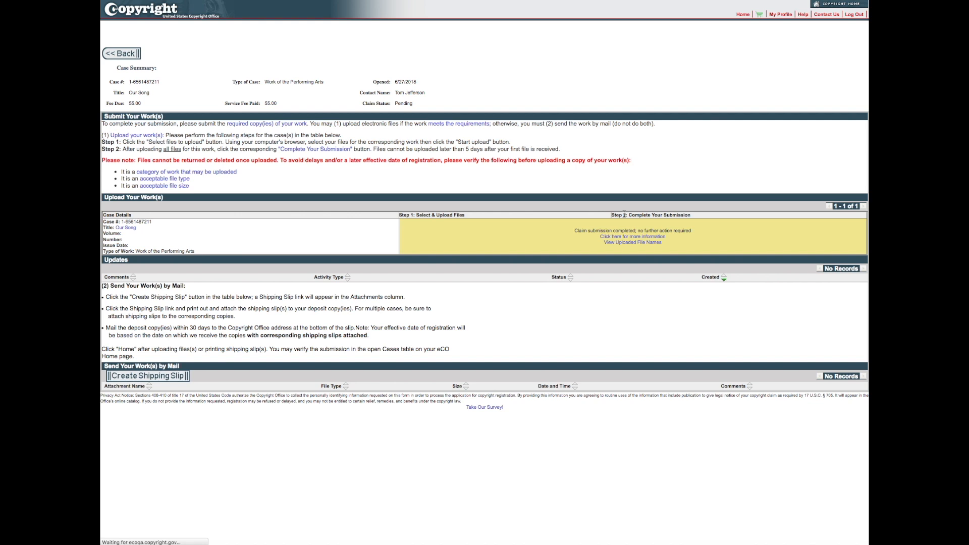
click(147, 376)
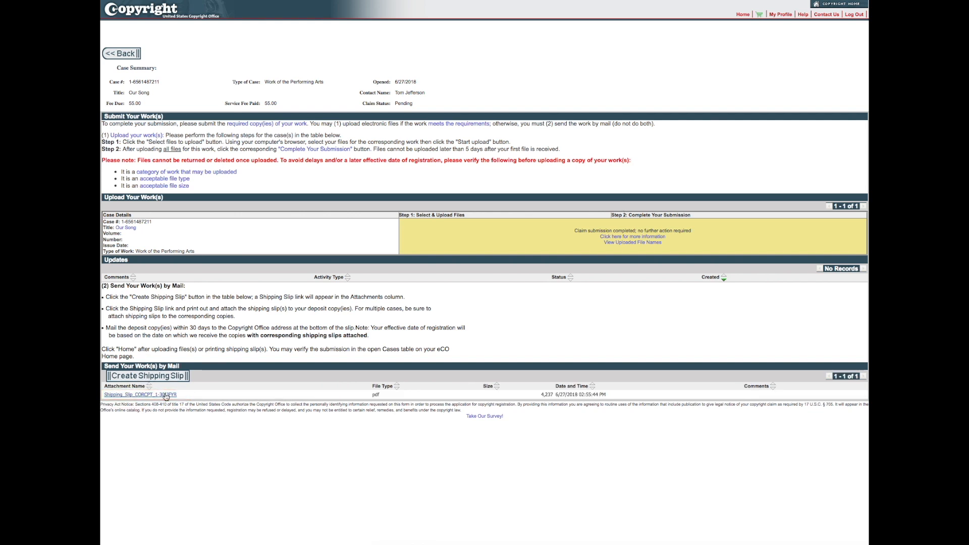
click(138, 394)
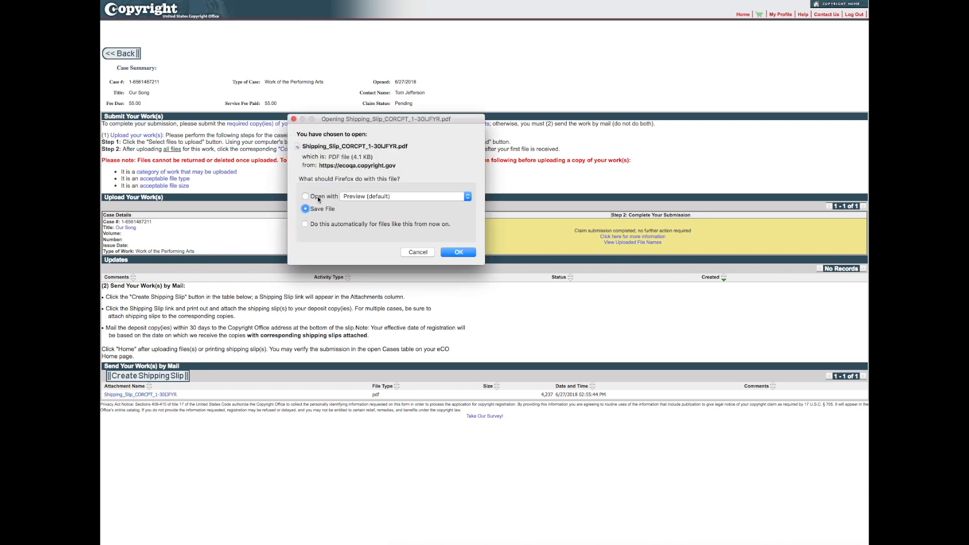
click(457, 251)
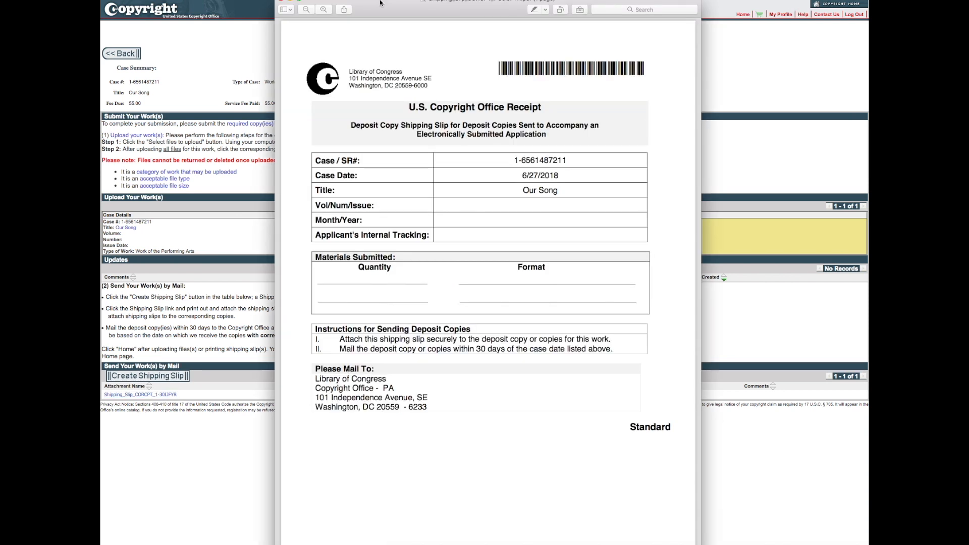